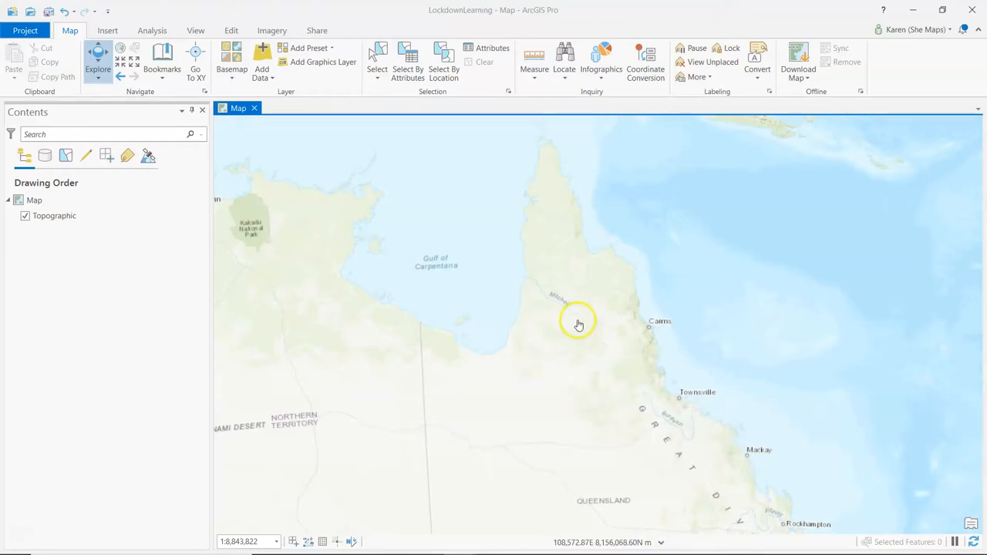
Search Locate for 'trinity beach' and zoom the map to its streets
left_click(564, 59)
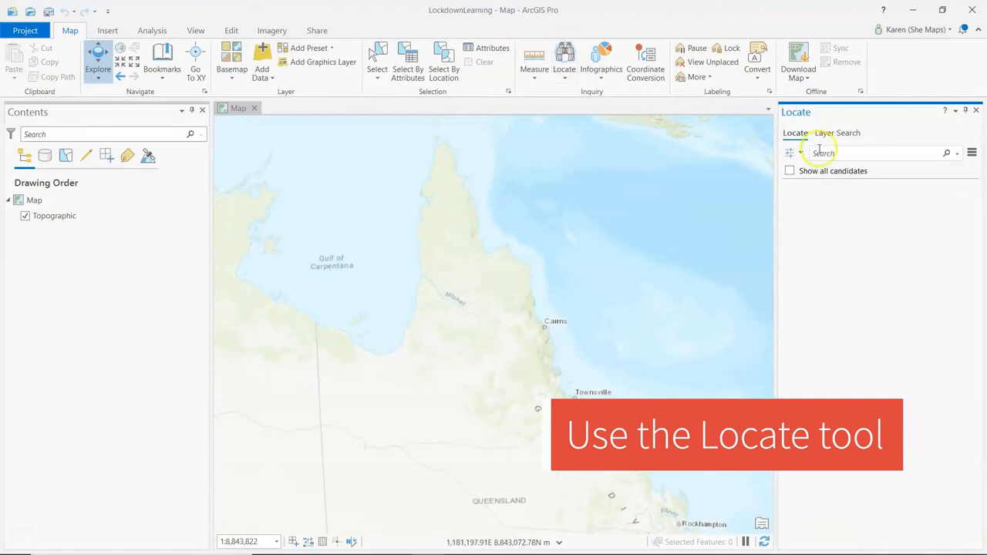
type("trinity b")
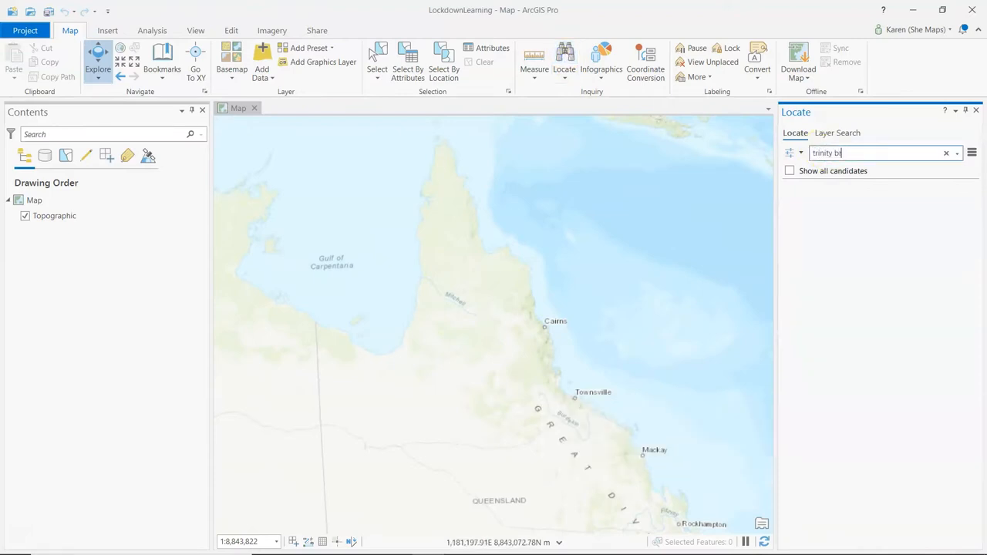
type("each")
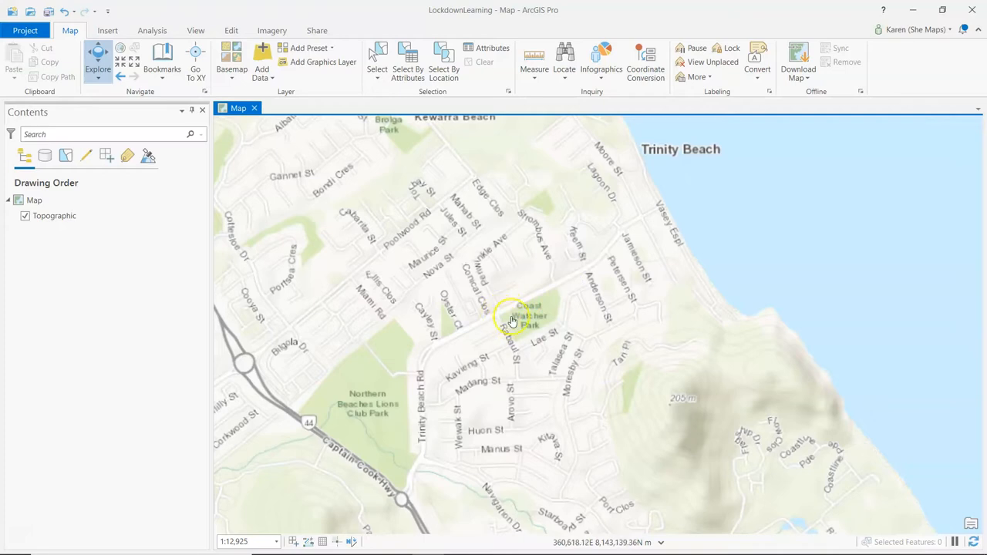
mouse_move(512, 322)
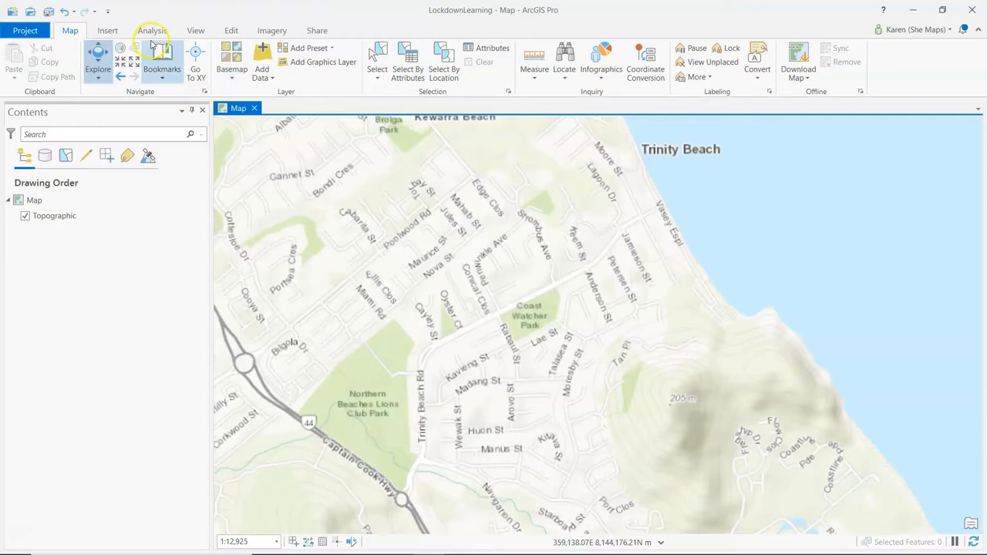
From the Catalog pane, start a new feature class in the geodatabase named Home with Point geometry
left_click(196, 30)
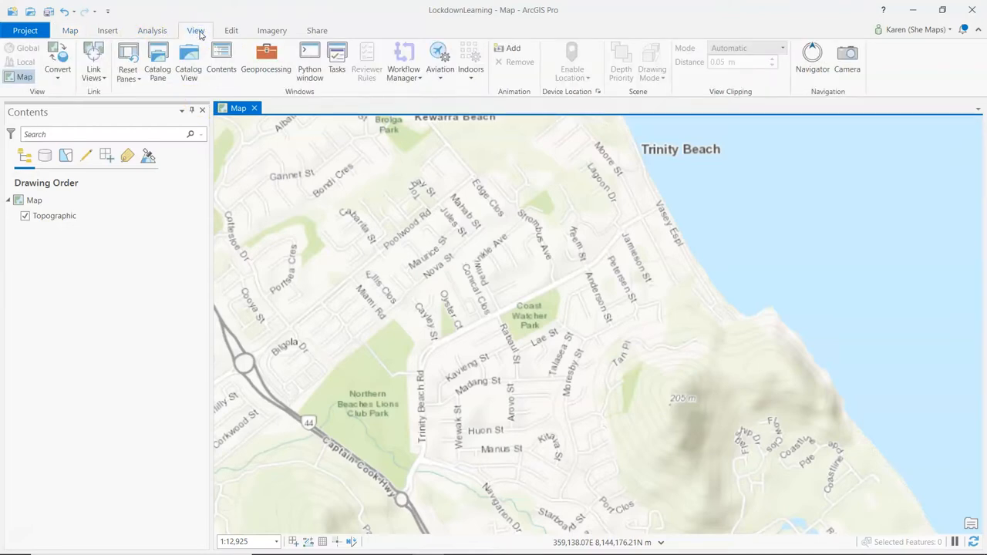
left_click(157, 62)
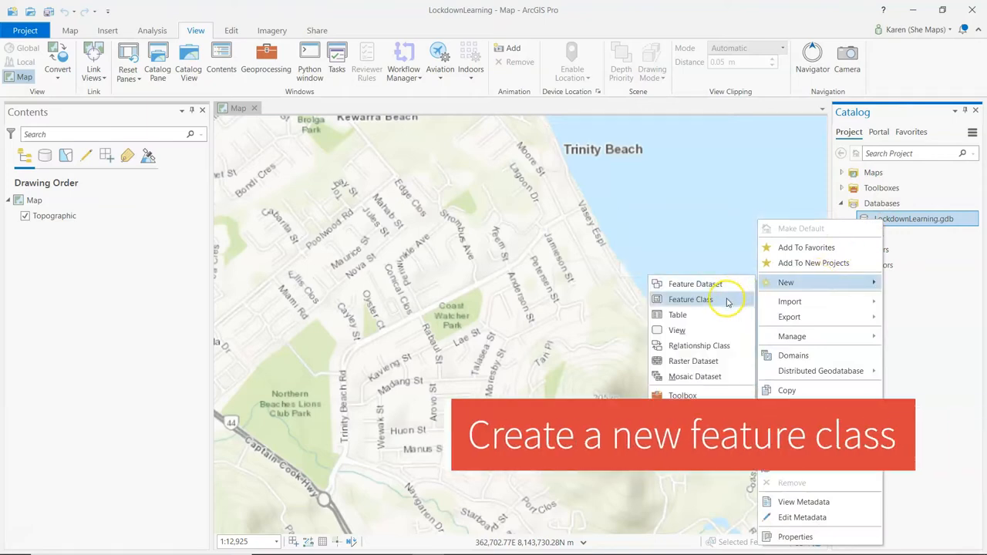
left_click(691, 299)
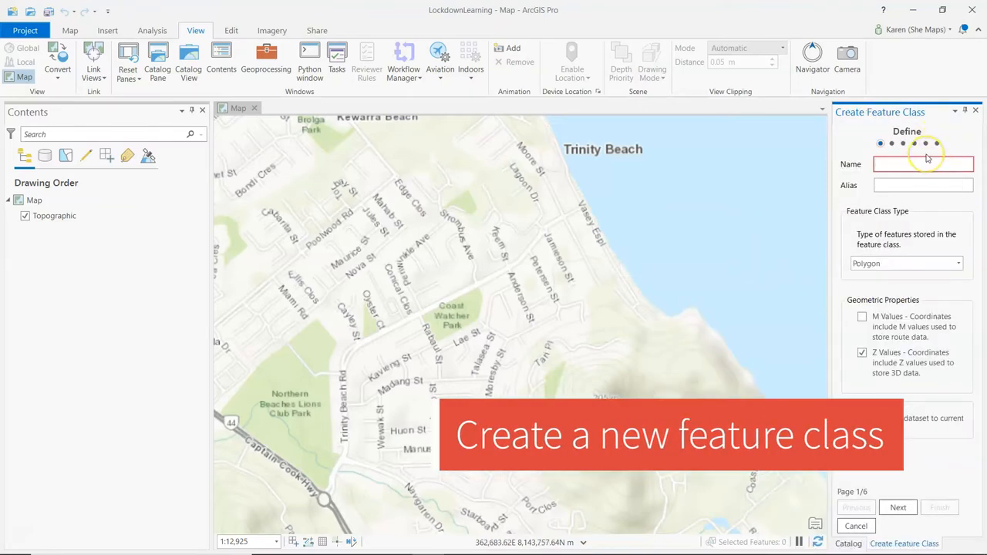
left_click(958, 262)
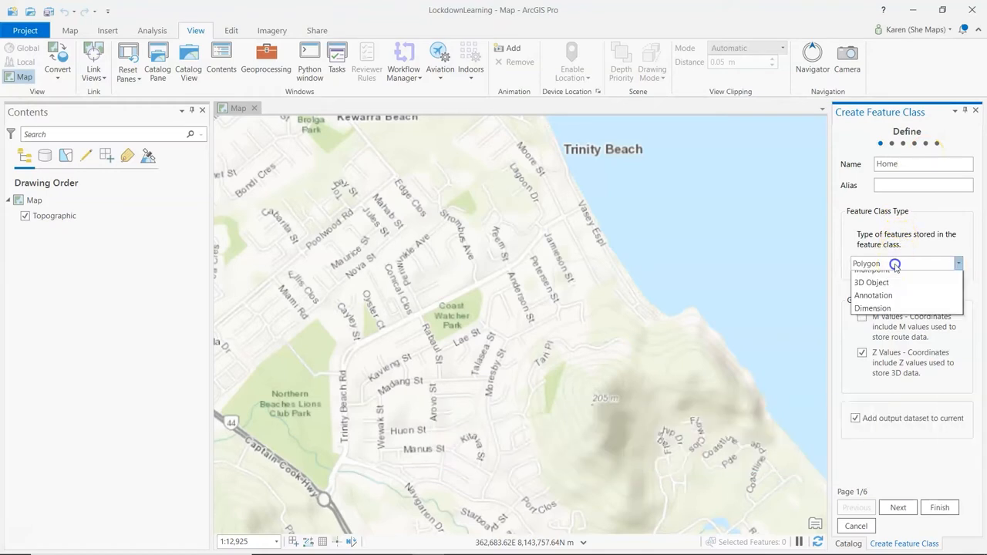
left_click(903, 262)
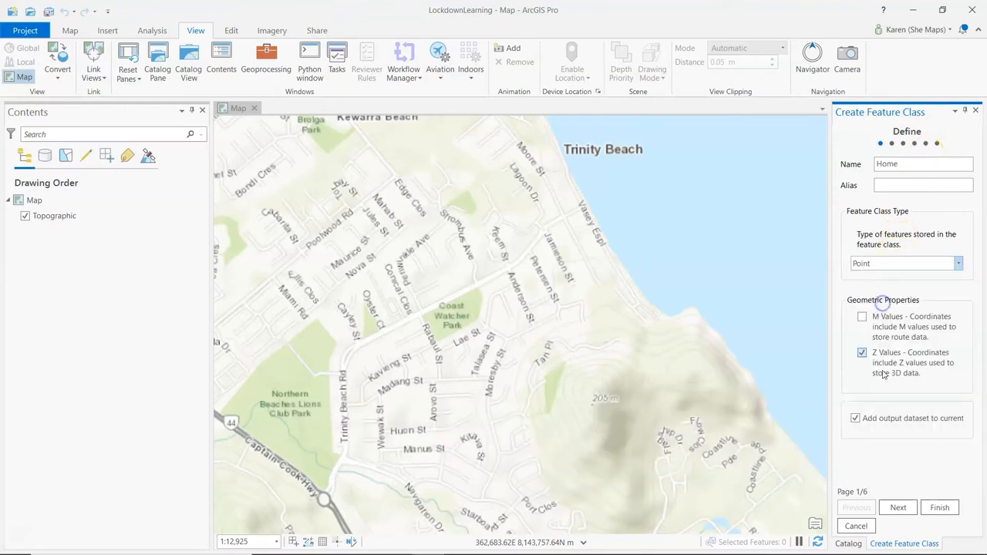
left_click(898, 508)
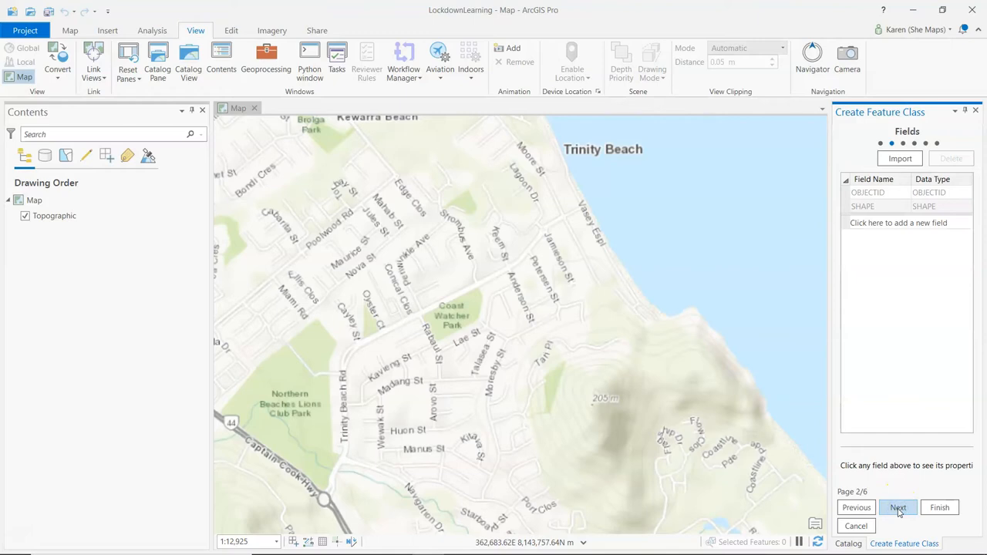
Accept the remaining Create Feature Class pages and finish, adding Home to the map
left_click(897, 508)
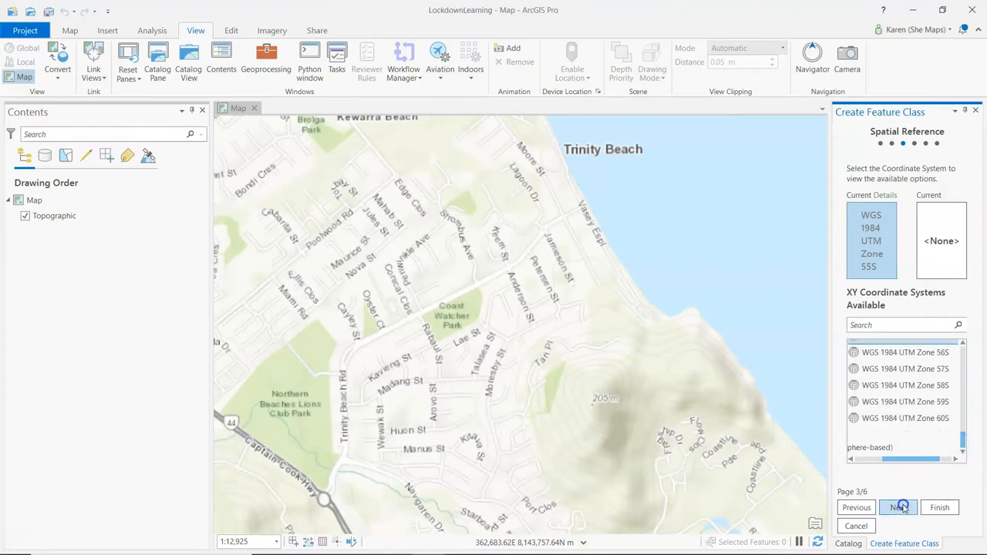
left_click(898, 507)
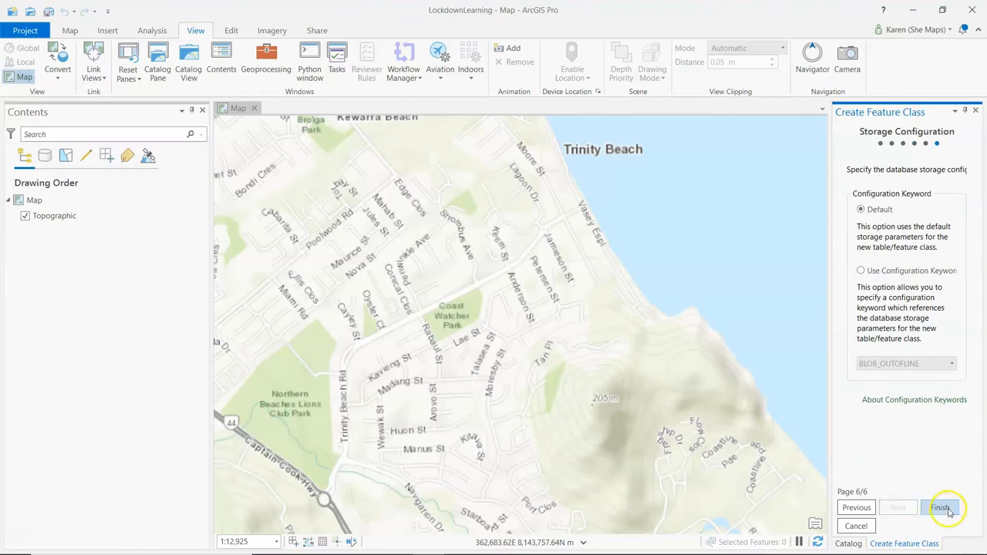
left_click(941, 508)
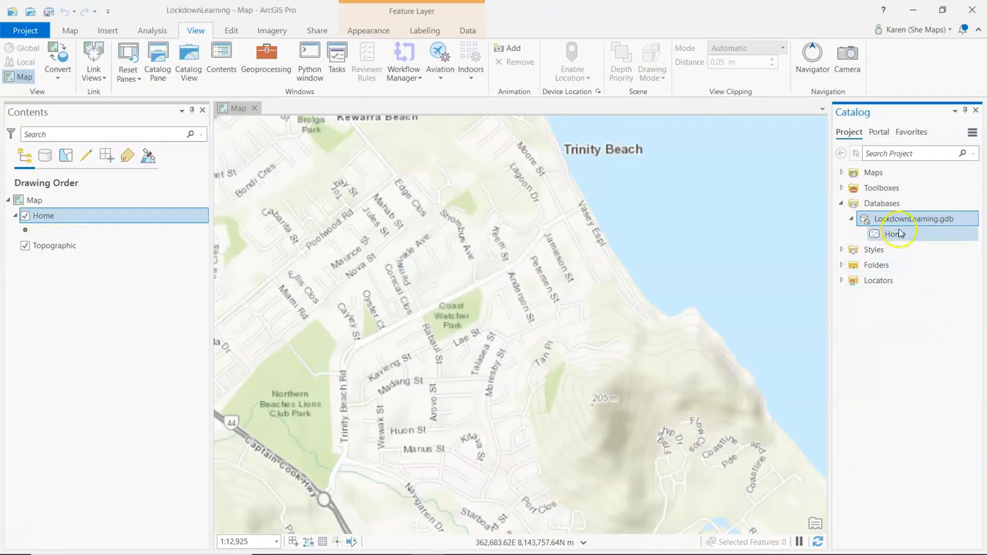
mouse_move(894, 234)
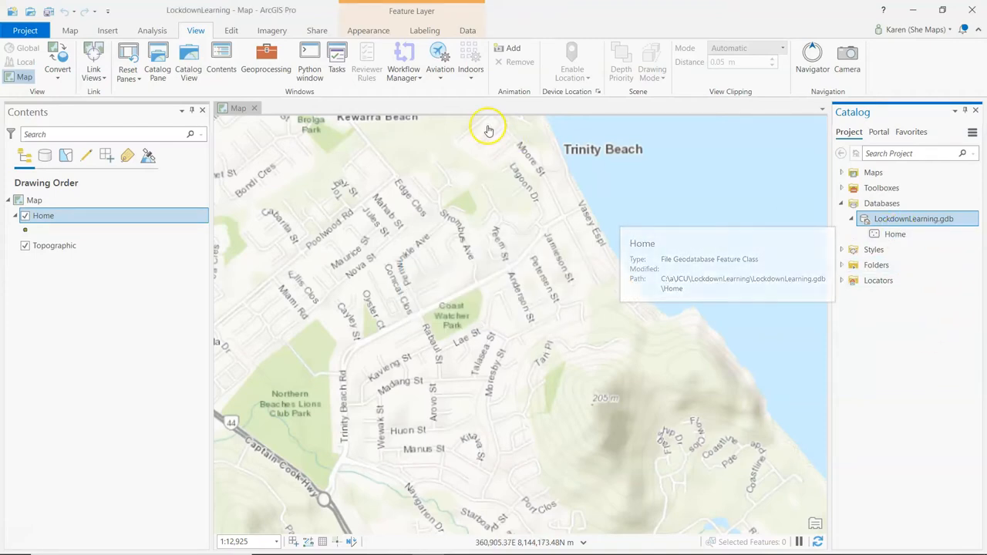
Using the Home template in Create Features, place a point near Coast Watcher Park
left_click(231, 30)
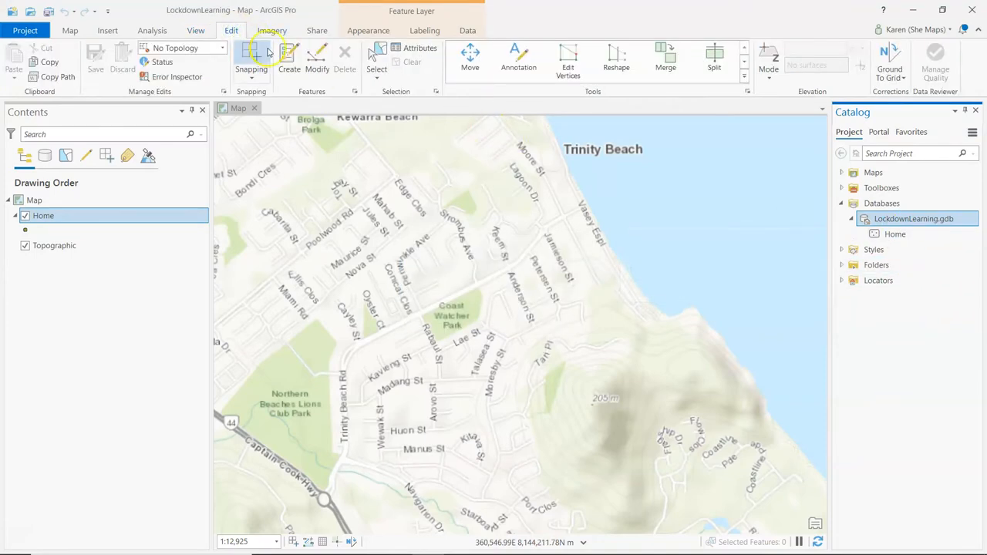
left_click(290, 59)
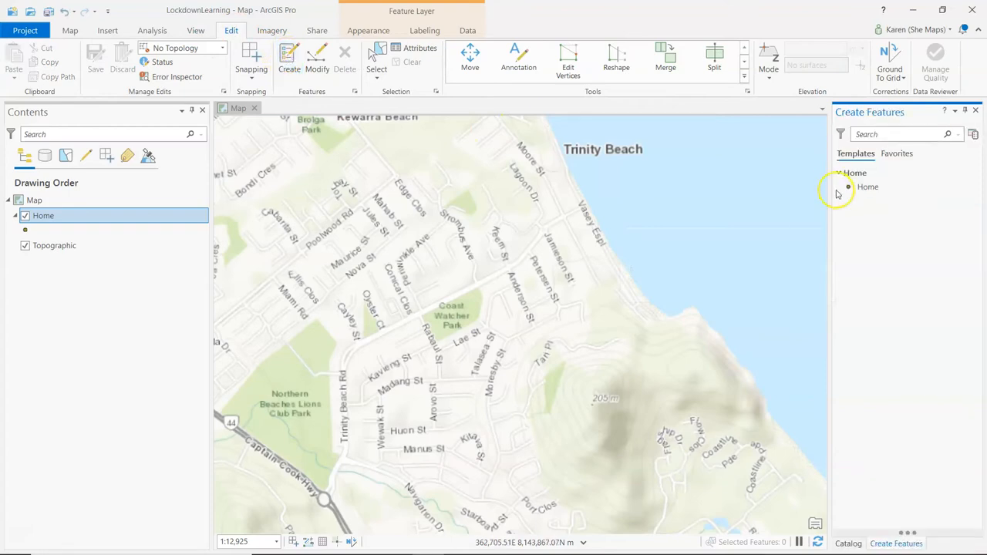
left_click(869, 187)
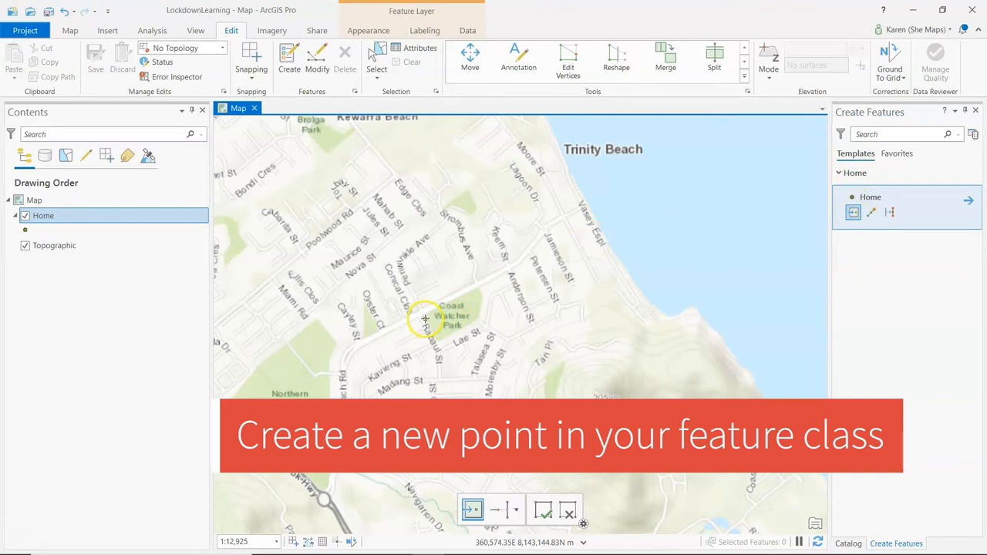
left_click(425, 318)
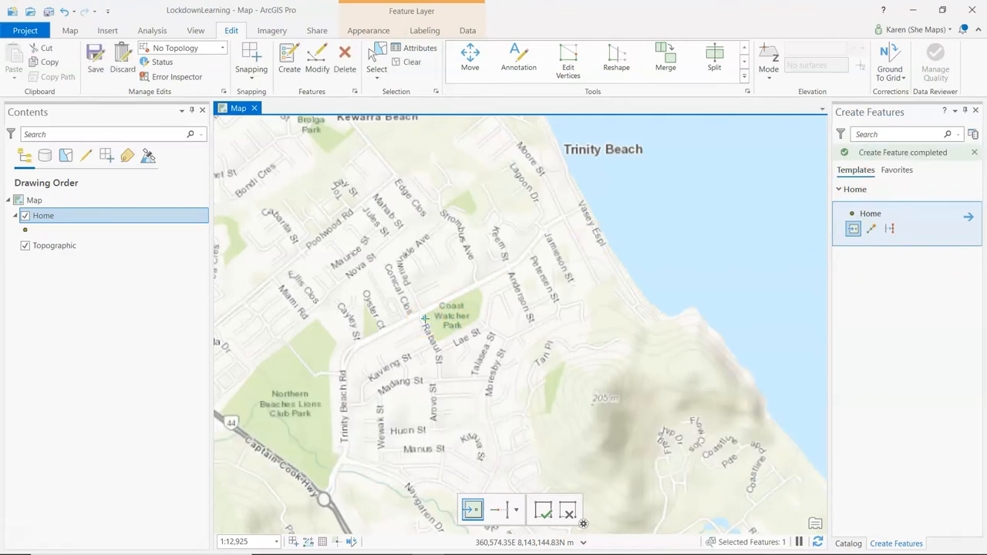
mouse_move(96, 56)
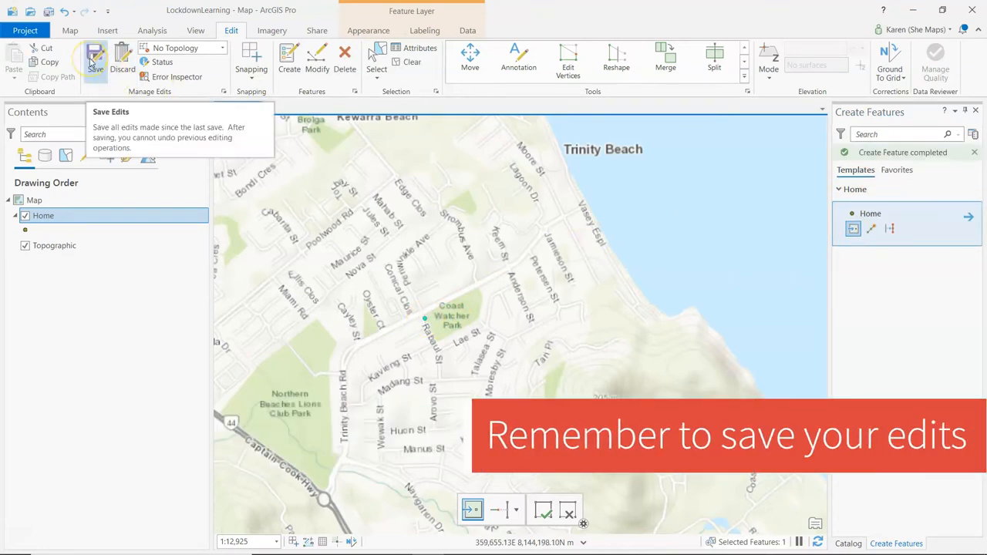
Save the edits and confirm in the Save Edits dialog to keep the Home point
left_click(95, 59)
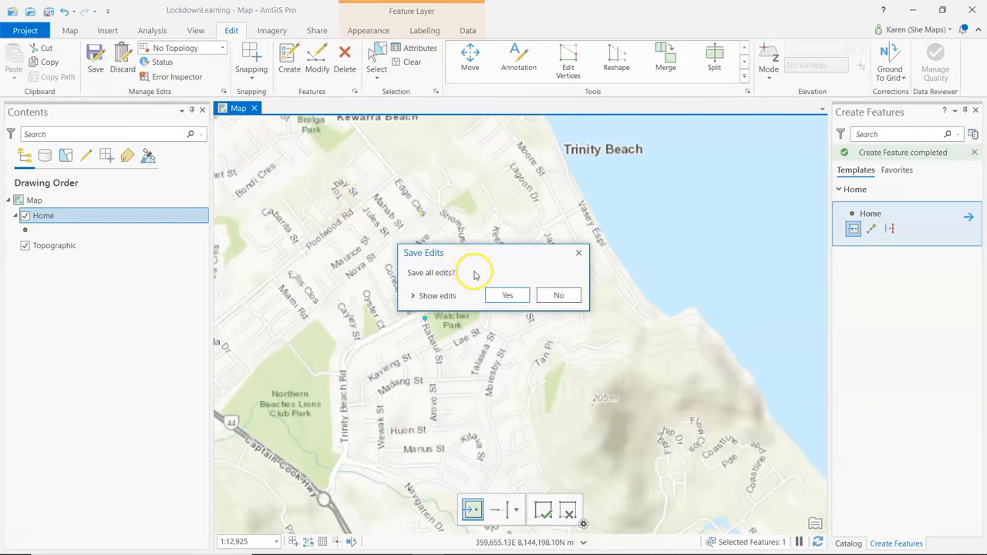
mouse_move(508, 296)
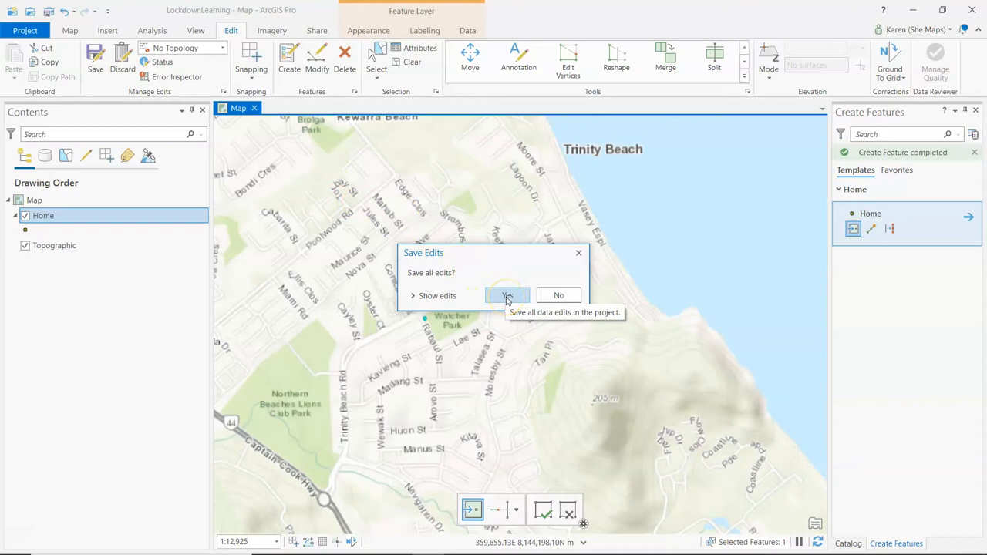
left_click(506, 296)
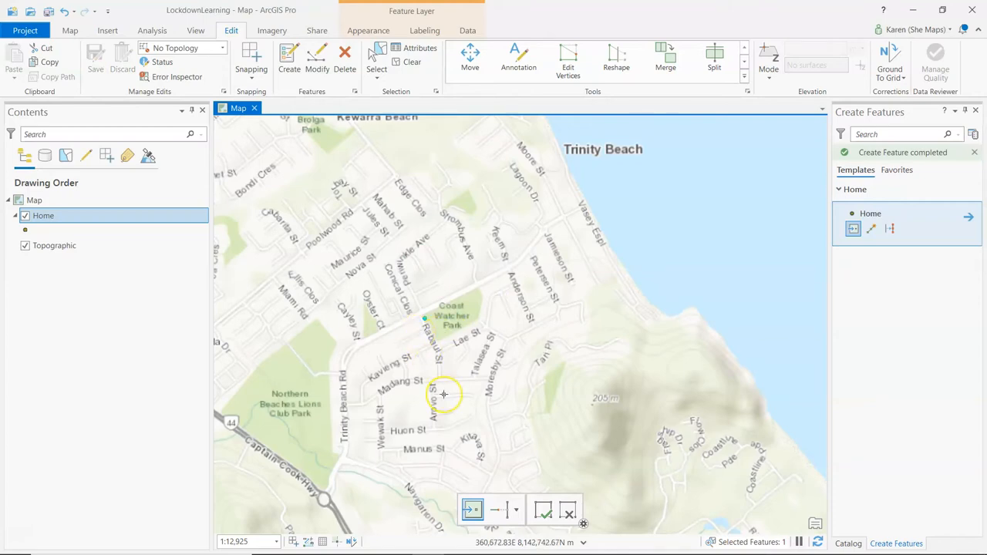
mouse_move(508, 362)
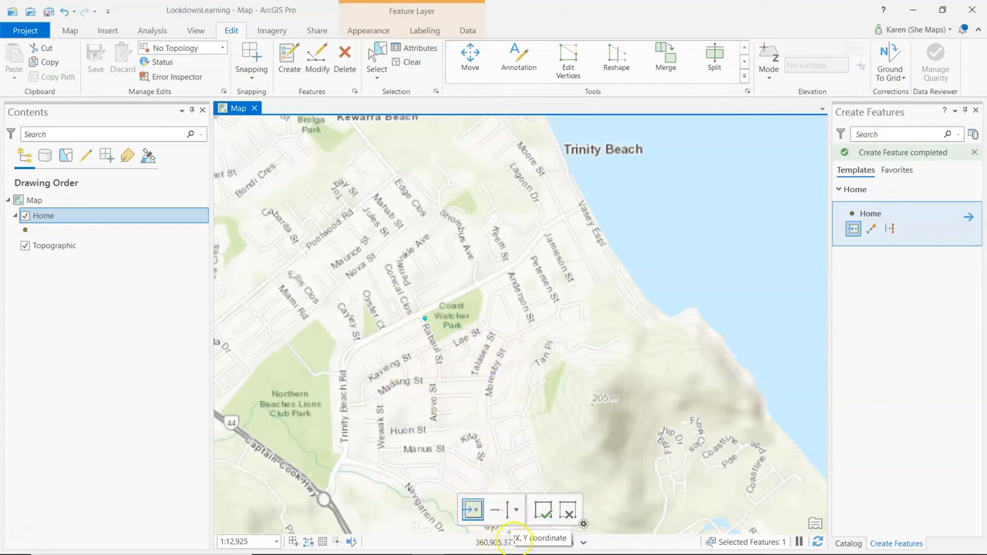
mouse_move(398, 346)
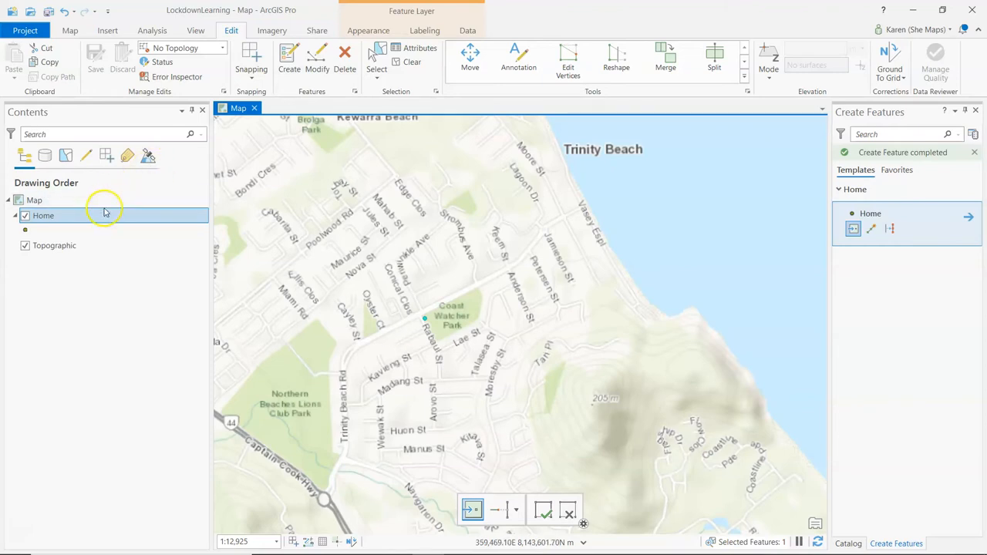
From the Analysis tab, set up Buffer with input Home, output Home_buffer10km and distance 10
left_click(151, 31)
type("buffer")
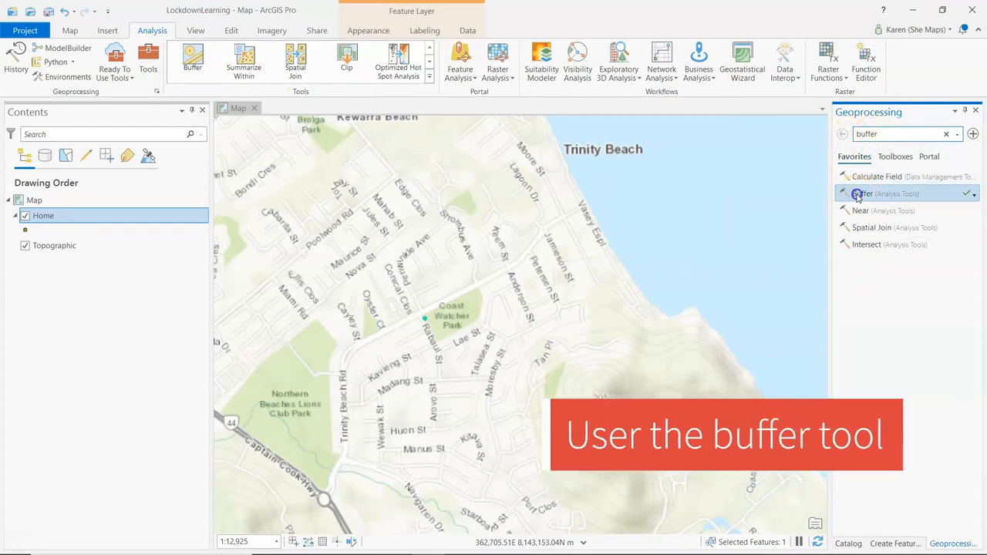
left_click(863, 194)
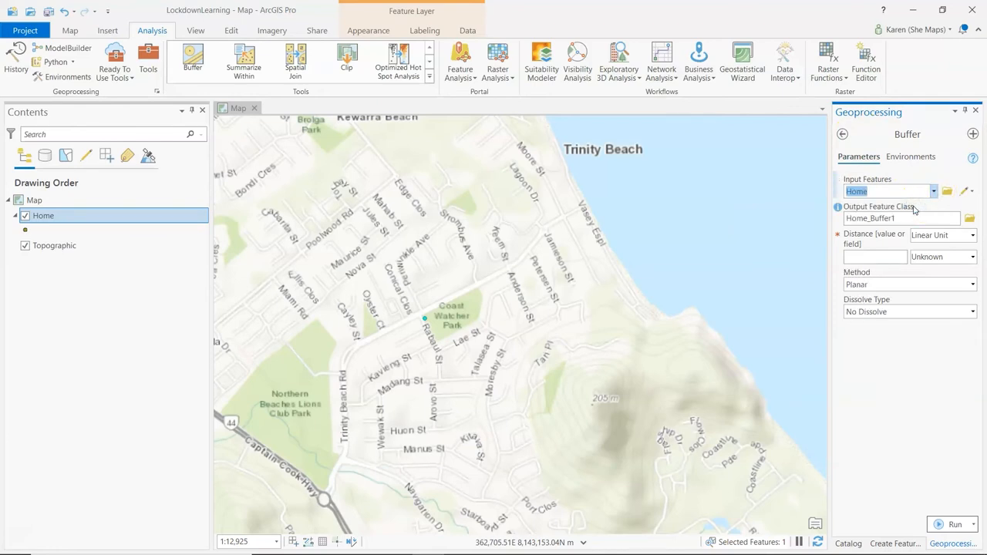
left_click(969, 219)
type("10")
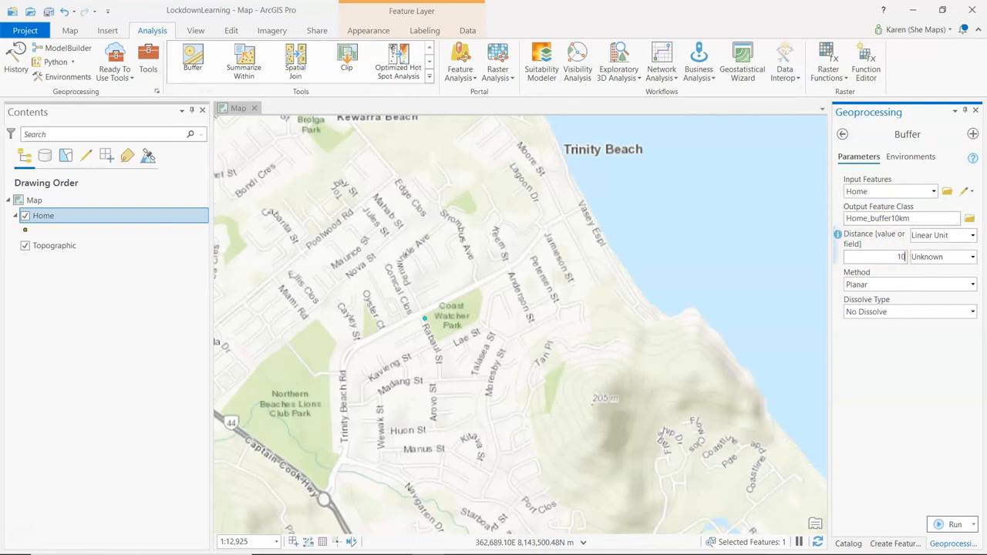
Set the buffer distance unit to Kilometers and run it to create Home_buffer10km
left_click(971, 256)
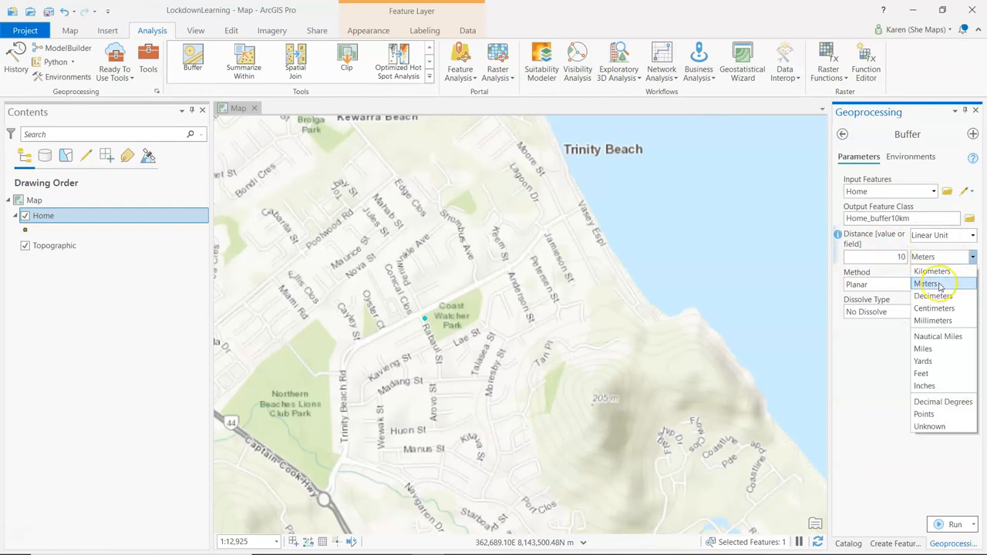
left_click(932, 272)
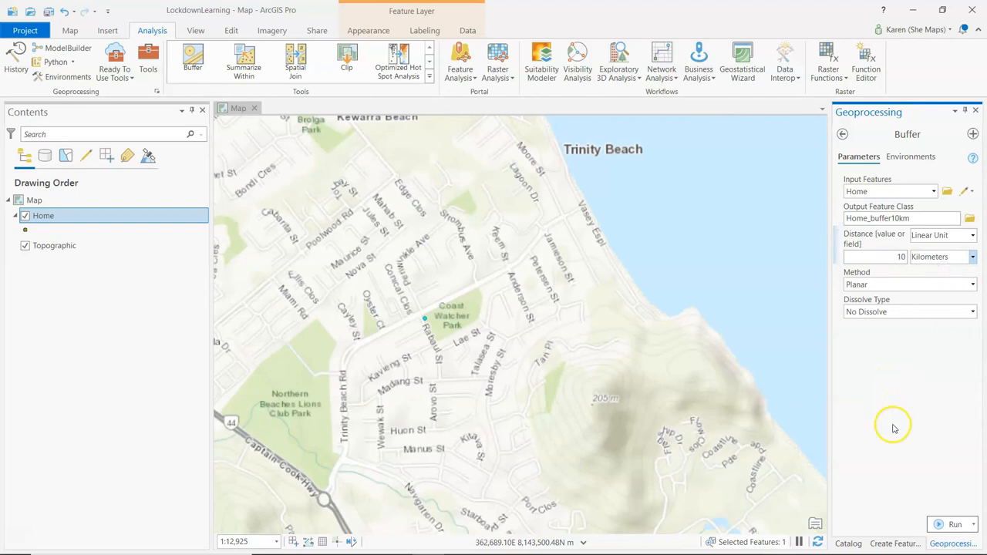
left_click(955, 525)
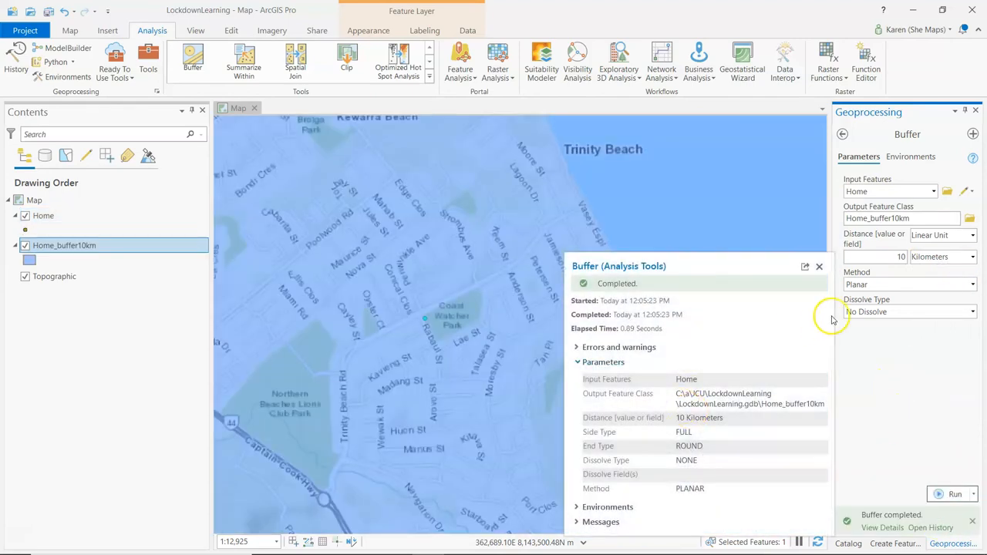
Close the Buffer details pop-up to reveal the full 10 km circle
left_click(819, 266)
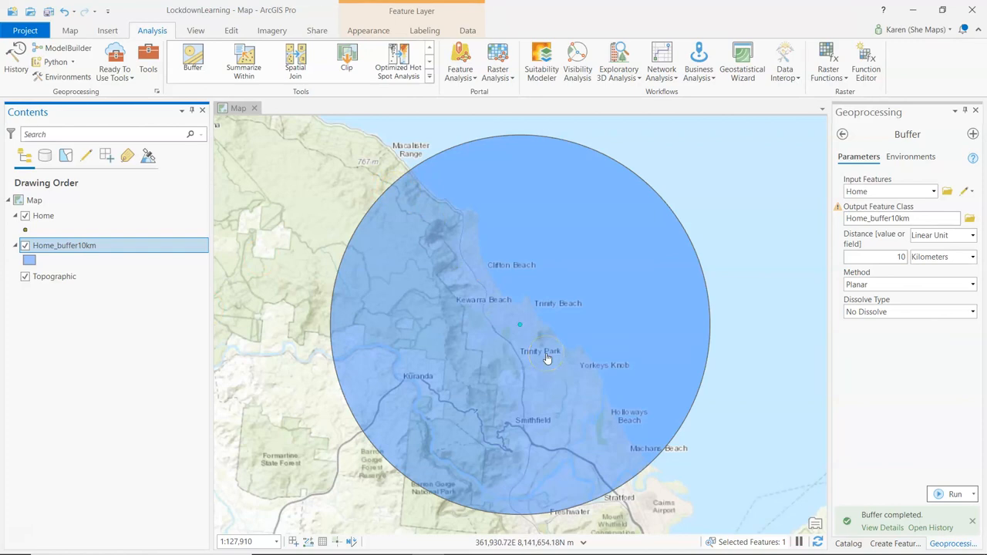
mouse_move(60, 508)
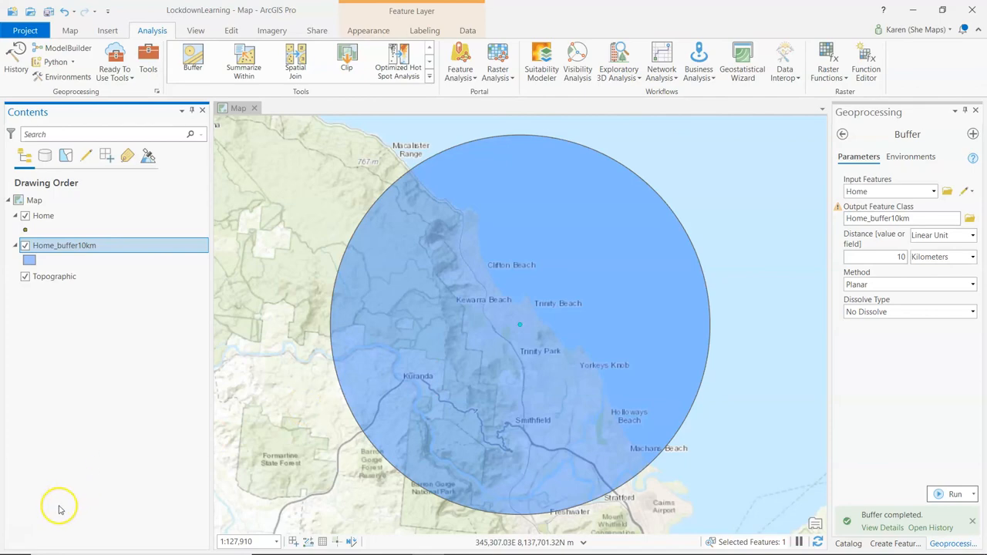